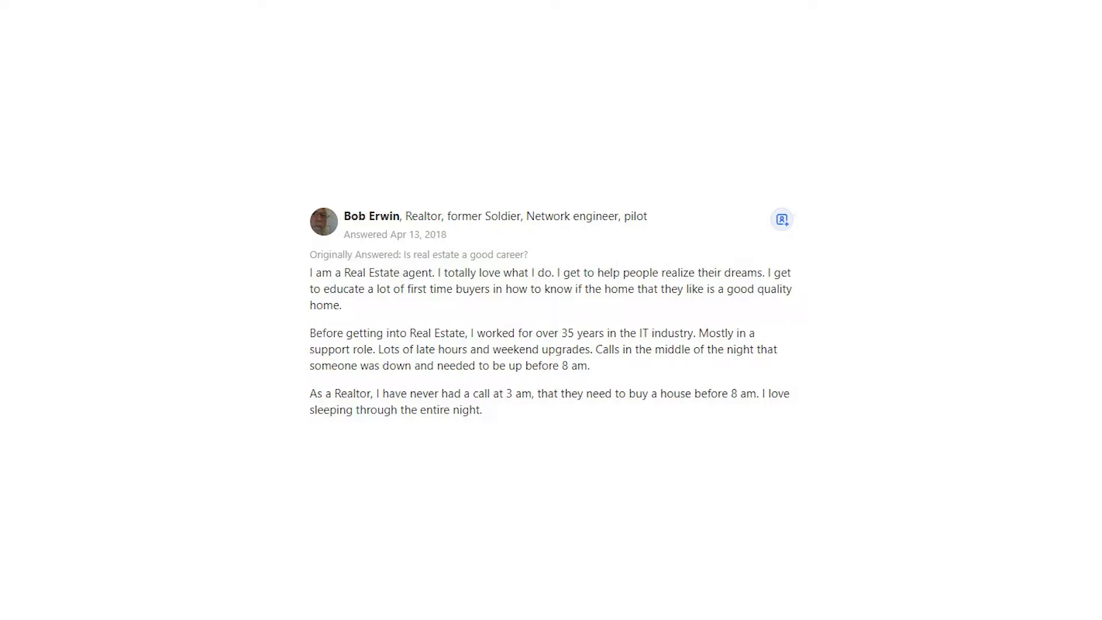
{"action": "scroll", "scroll_direction": "down", "scroll_amount": 3}
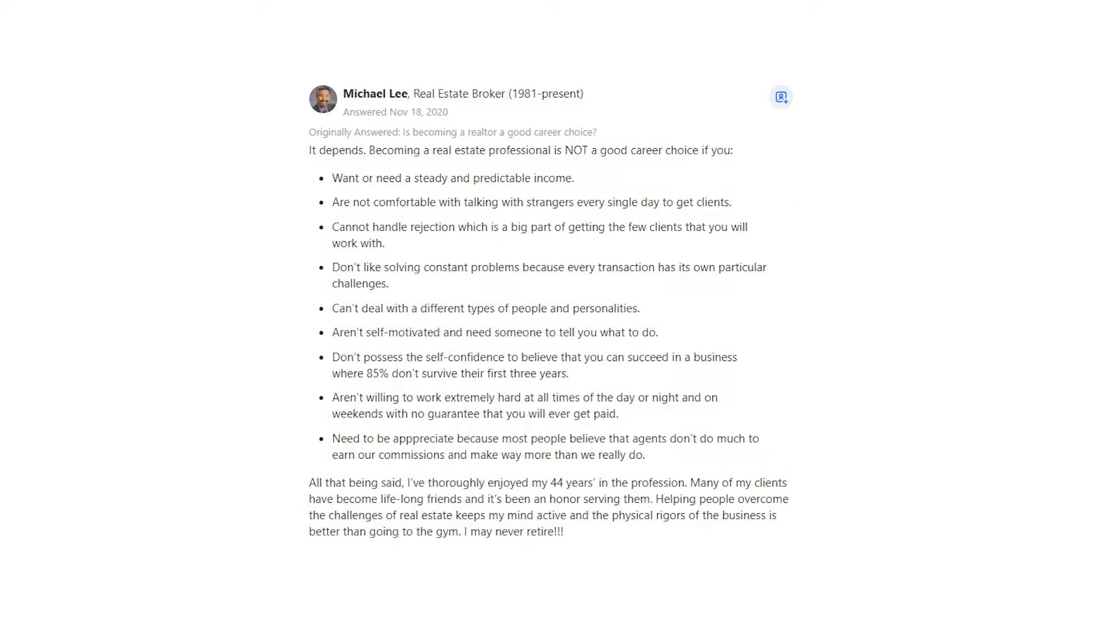